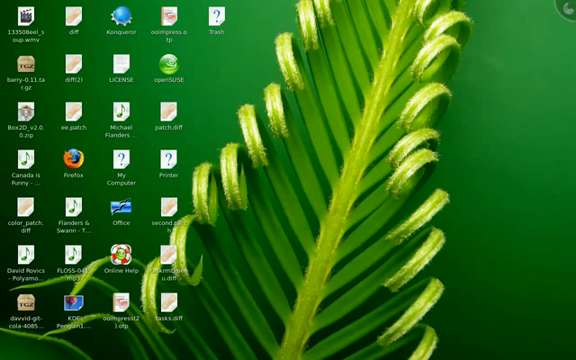
pyautogui.moveTo(394, 302)
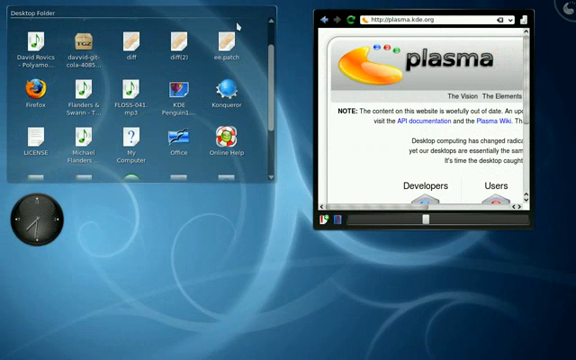
pyautogui.moveTo(230, 25)
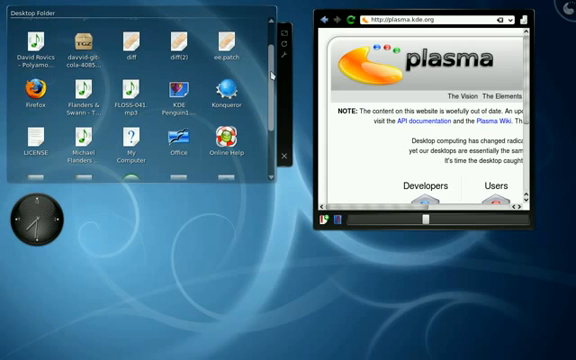
pyautogui.click(225, 48)
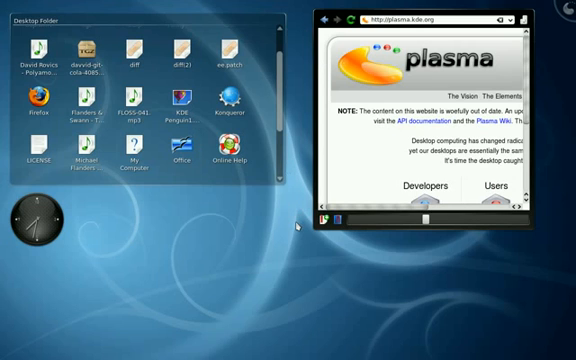
pyautogui.moveTo(45, 230)
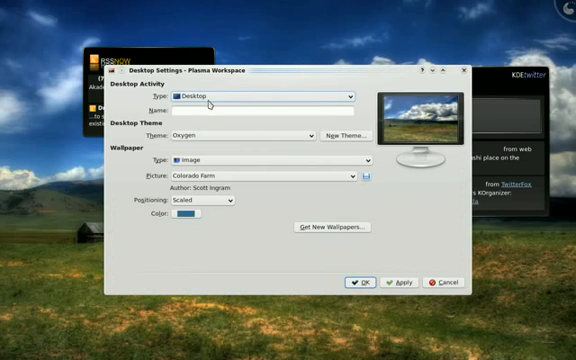
pyautogui.click(260, 108)
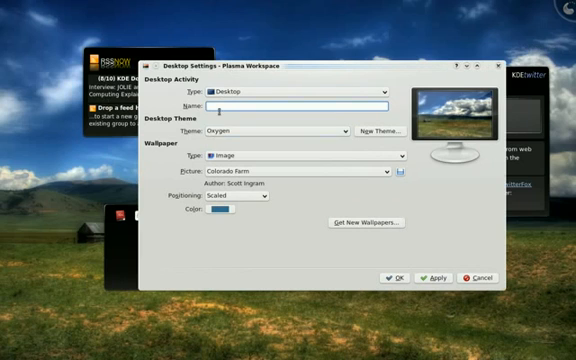
pyautogui.click(300, 104)
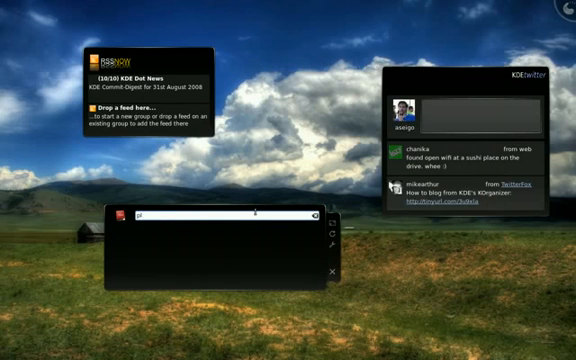
# Look up 'plasma' in the Dictionary widget on the desktop
pyautogui.write('plasma')
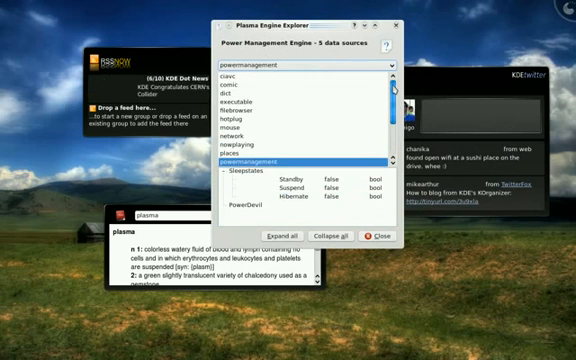
# Scroll the power management engine data showing standby, suspend and hibernate as false
pyautogui.scroll(-3)
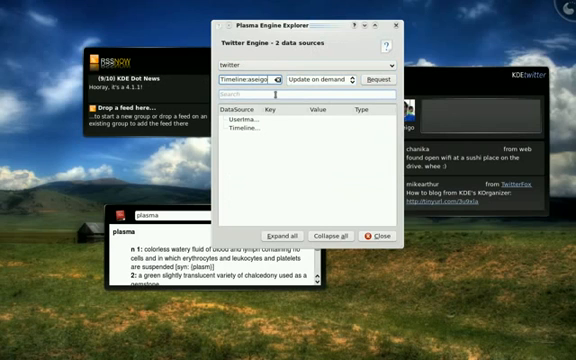
# Expand the Twitter engine's user timeline data source in Plasma Engine Explorer
pyautogui.click(265, 131)
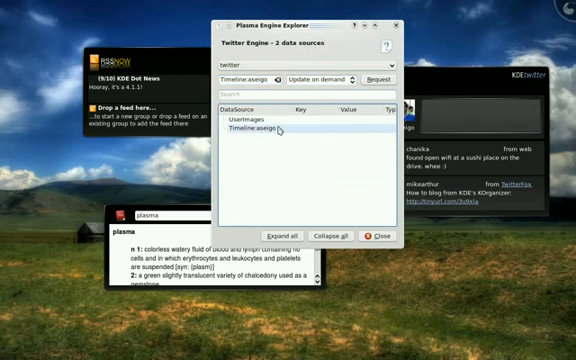
pyautogui.click(270, 130)
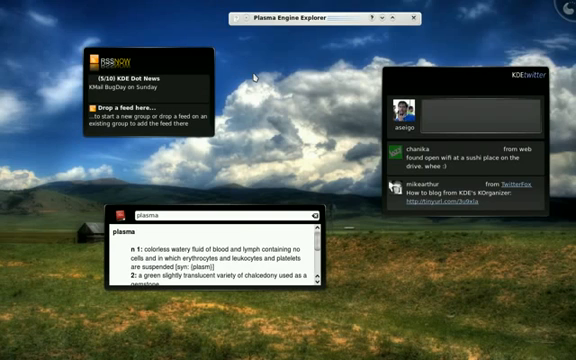
pyautogui.moveTo(256, 95)
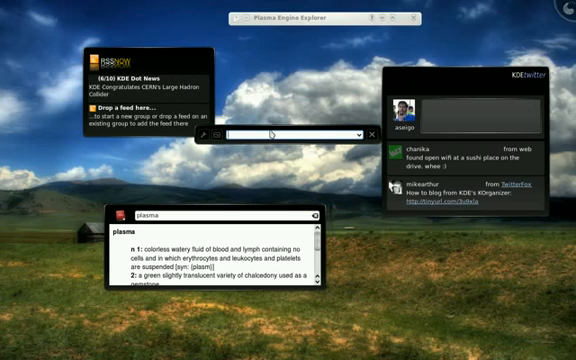
# Search KRunner for 'word' and then 'music' to see matching applications
pyautogui.write('word')
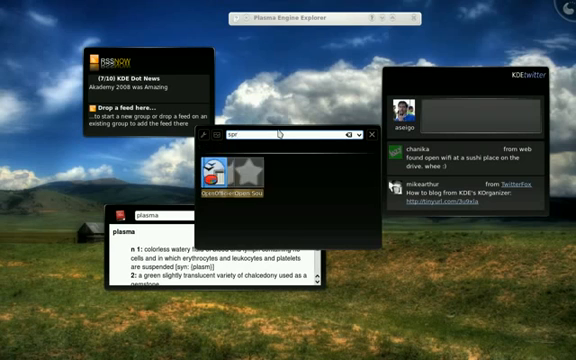
pyautogui.write('music')
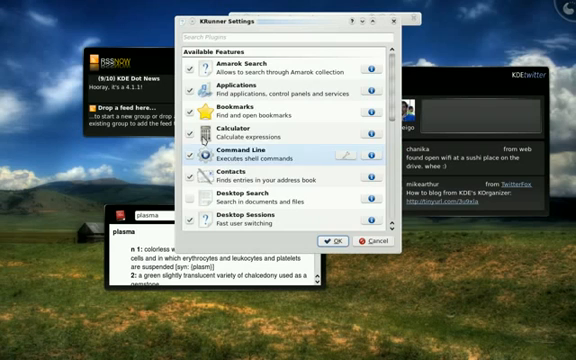
pyautogui.scroll(-3)
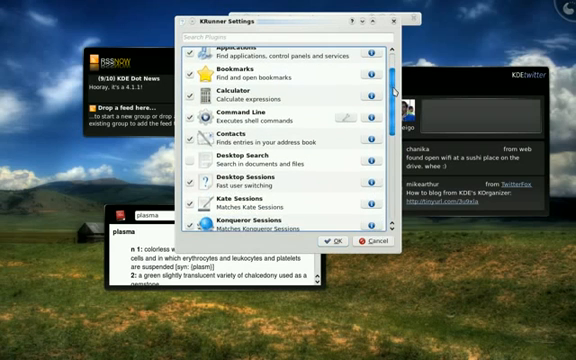
pyautogui.scroll(-3)
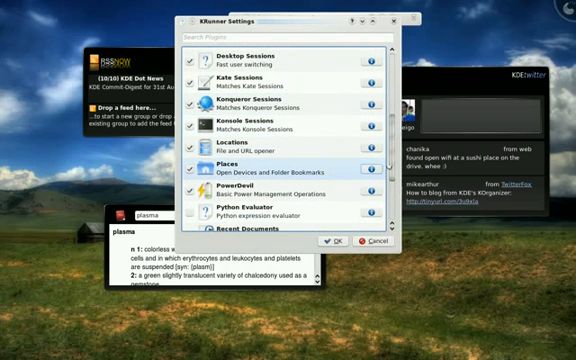
pyautogui.scroll(-3)
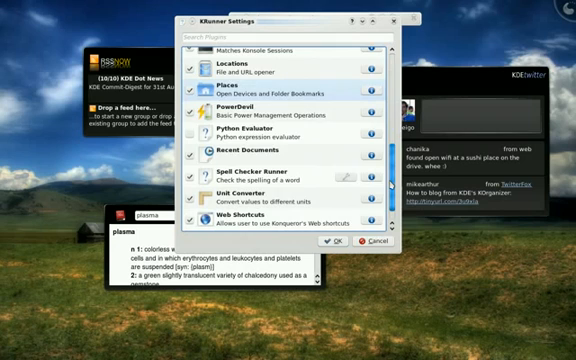
pyautogui.scroll(-3)
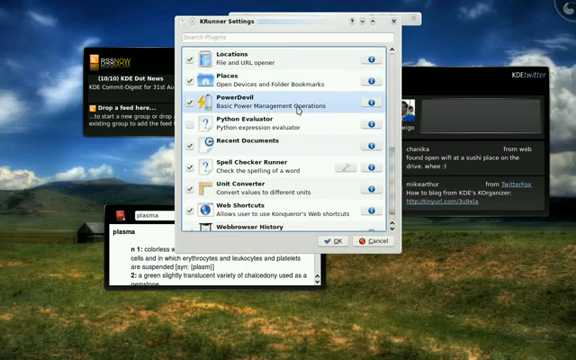
pyautogui.scroll(-3)
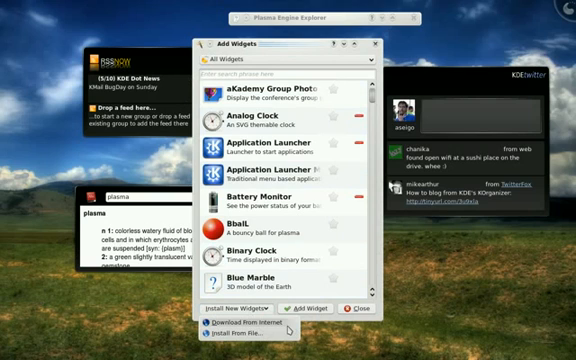
# Dismiss the widget install sources menu, scroll the widget list, and close Add Widgets
pyautogui.click(240, 307)
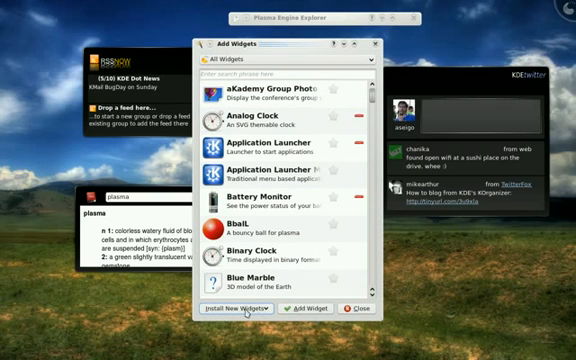
pyautogui.click(237, 308)
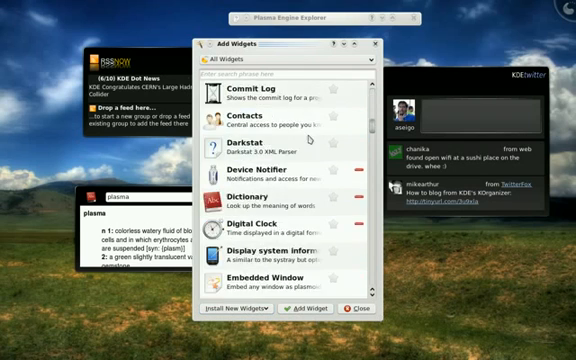
pyautogui.scroll(-3)
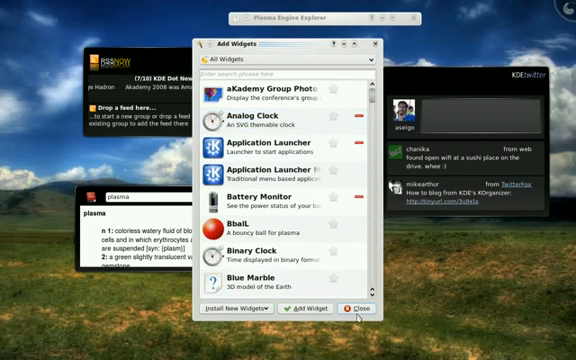
pyautogui.click(362, 307)
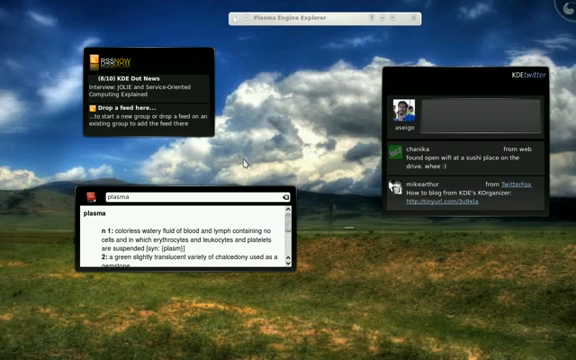
pyautogui.moveTo(258, 156)
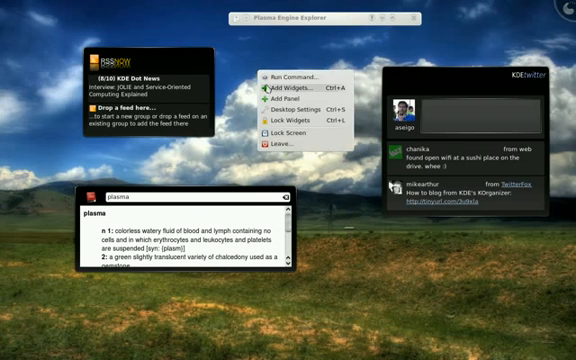
# Reopen Add Widgets from the desktop menu and scroll to Fuzzy Clock and Hello World
pyautogui.click(295, 89)
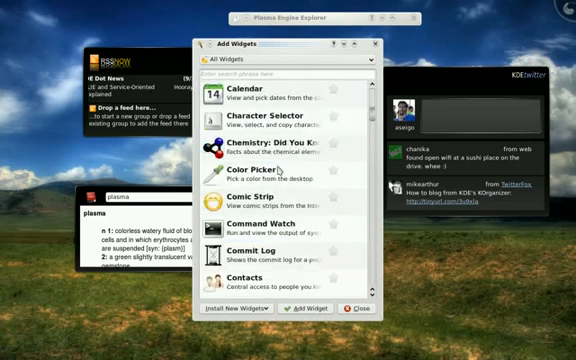
pyautogui.scroll(-3)
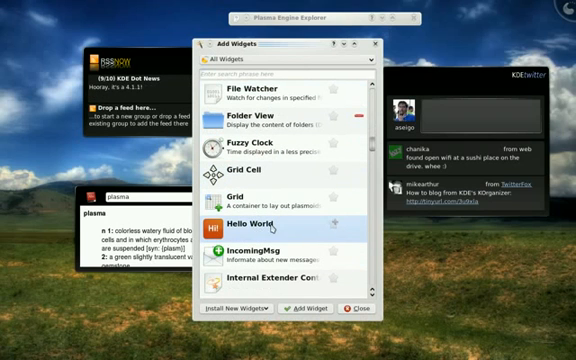